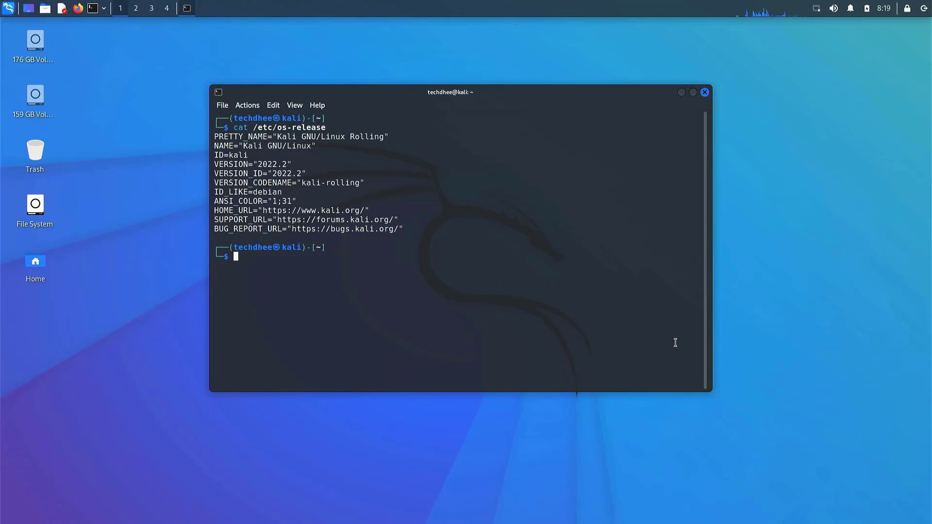
Exit the terminal and connect to the password-protected Wi-Fi network from the network applet.
{"action": "type", "text": "exit"}
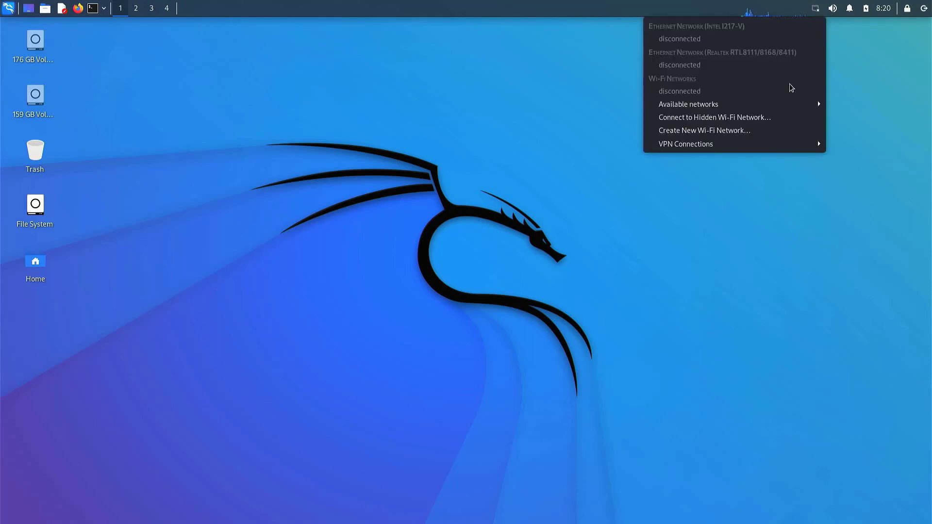
{"action": "left_click", "coordinate": [867, 136]}
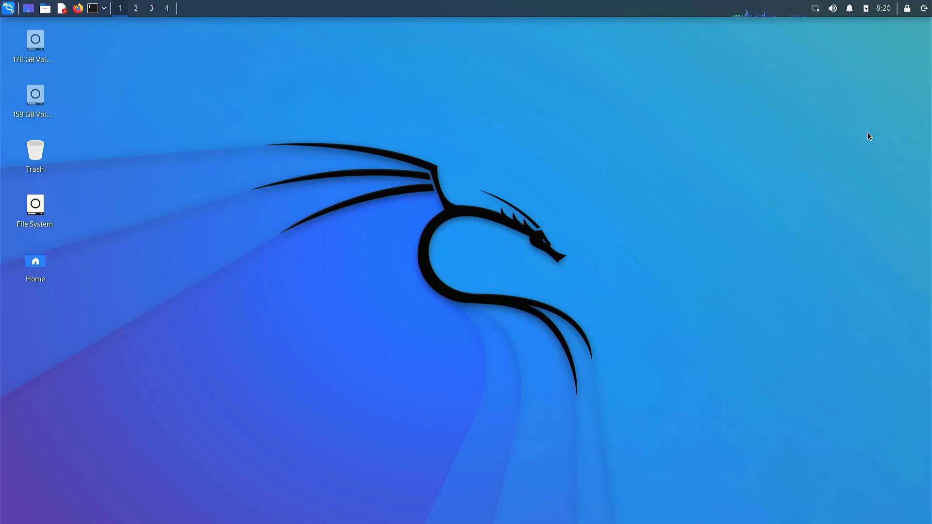
{"action": "type", "text": "password"}
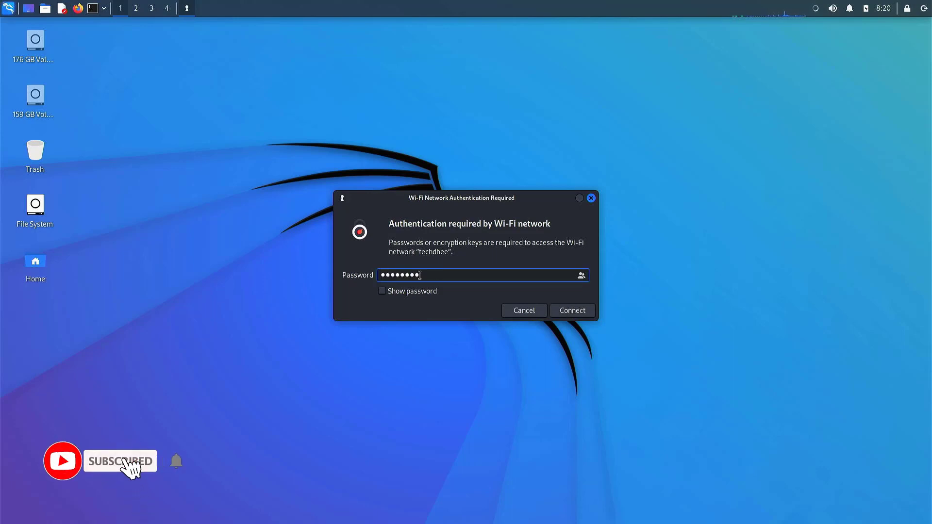
{"action": "left_click", "coordinate": [571, 311]}
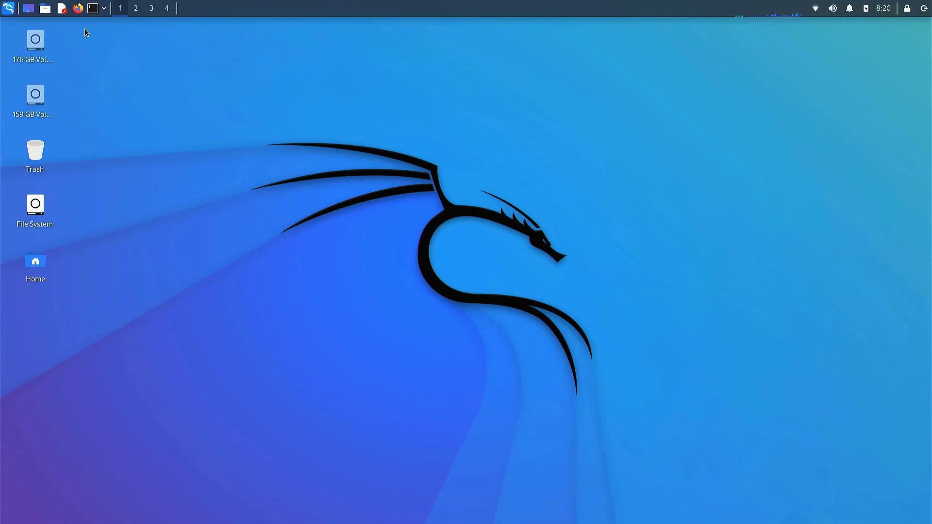
{"action": "mouse_move", "coordinate": [569, 203]}
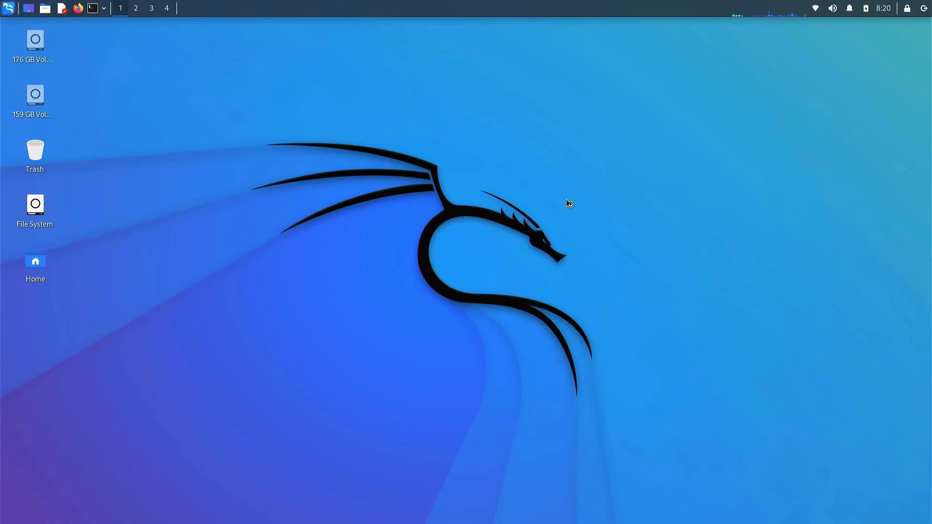
{"action": "left_click", "coordinate": [77, 7]}
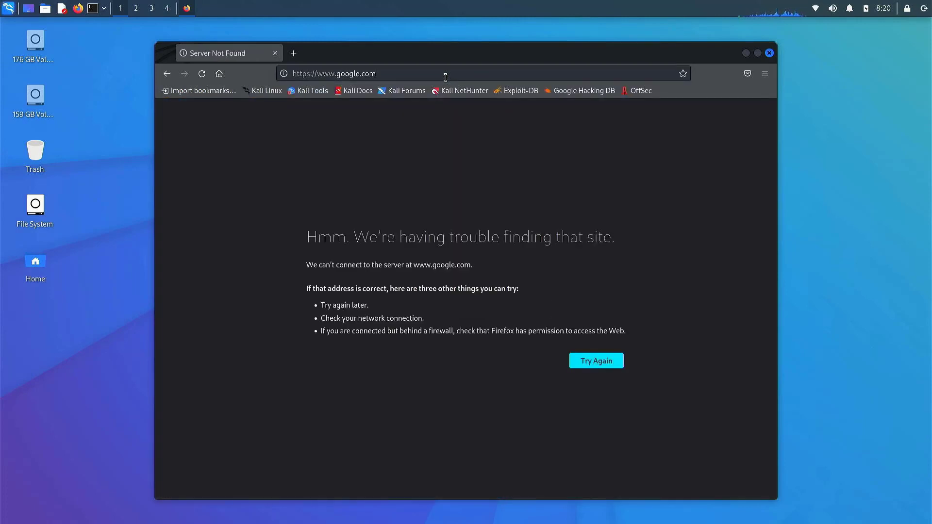
{"action": "left_click", "coordinate": [769, 52]}
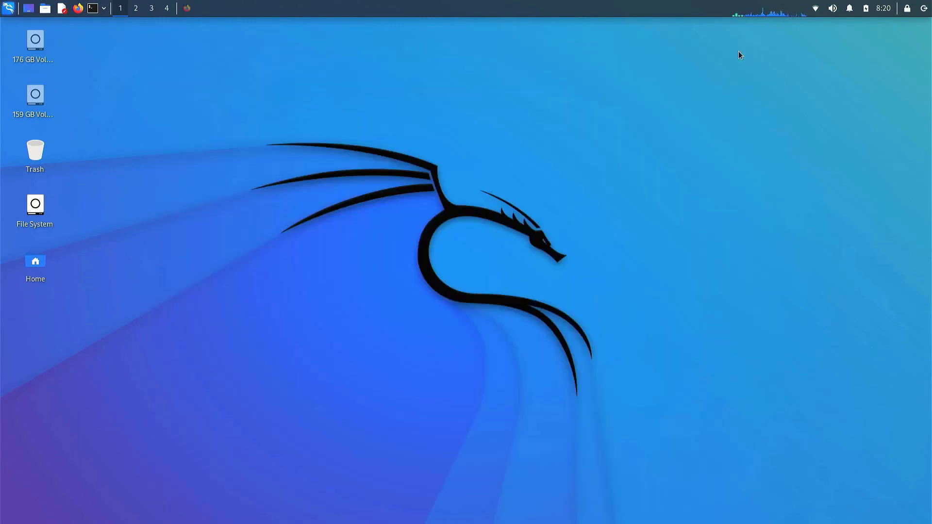
In a new terminal, ping google.com and see it fail to resolve the name.
{"action": "left_click", "coordinate": [93, 8]}
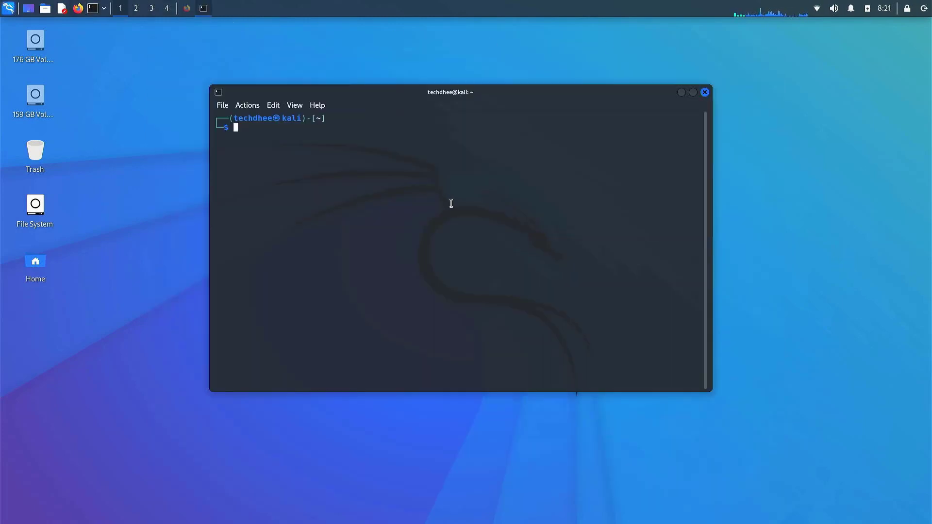
{"action": "type", "text": "i"}
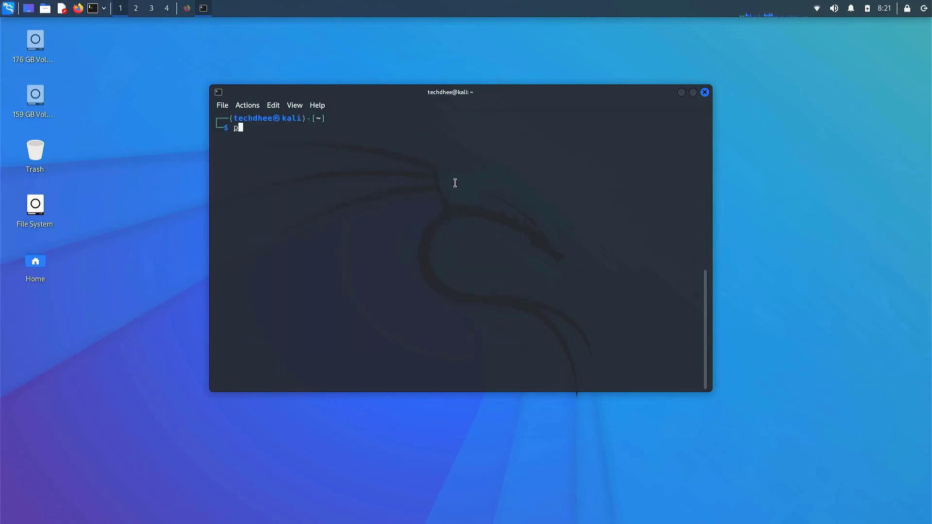
{"action": "type", "text": "ing g"}
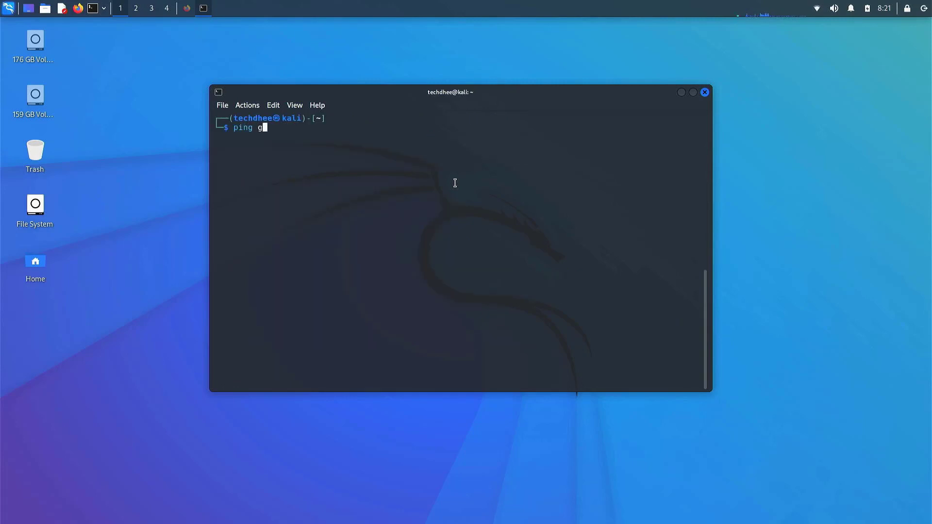
{"action": "type", "text": "oogle.com"}
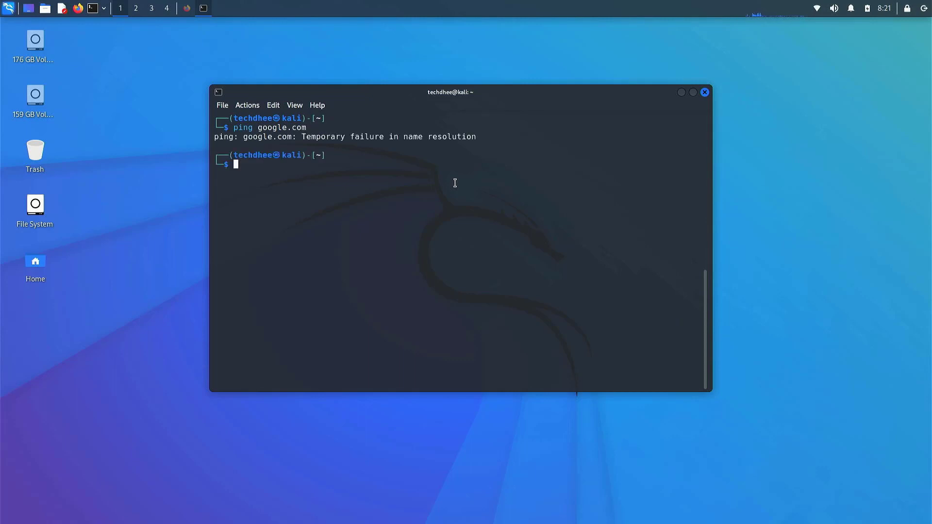
Ping 8.8.8.8, confirm replies arrive, then stop the ping.
{"action": "type", "text": "ping"}
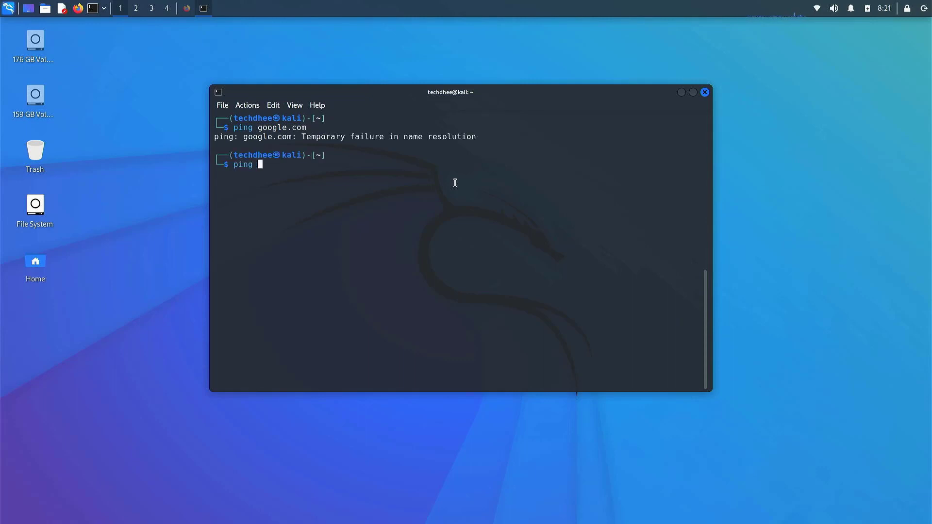
{"action": "type", "text": "8.8.8.8"}
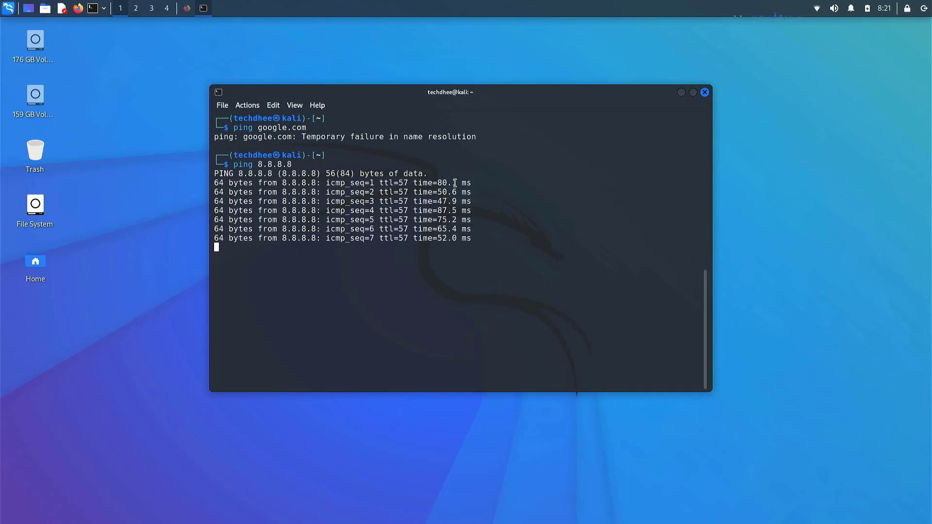
{"action": "key", "text": "ctrl+z"}
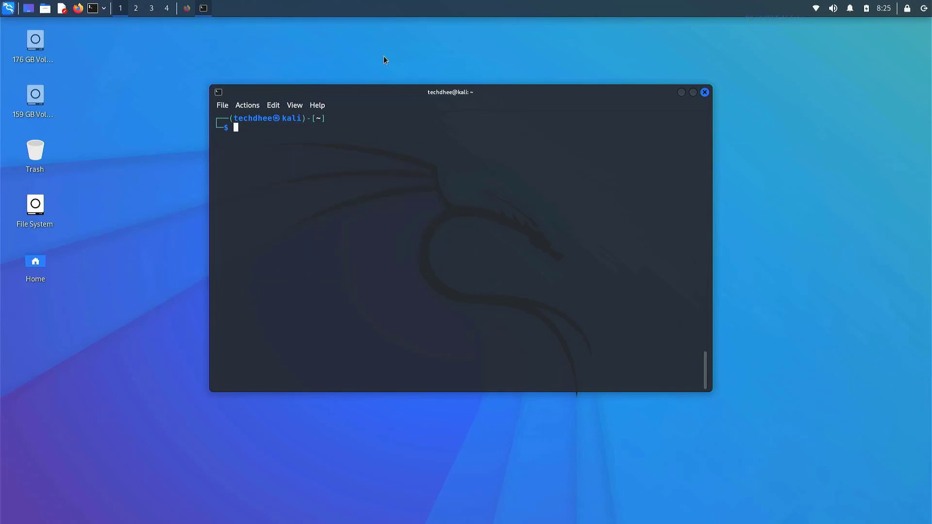
Run sudo nano /etc/resolv.conf to edit the resolver file as administrator.
{"action": "type", "text": "sudo"}
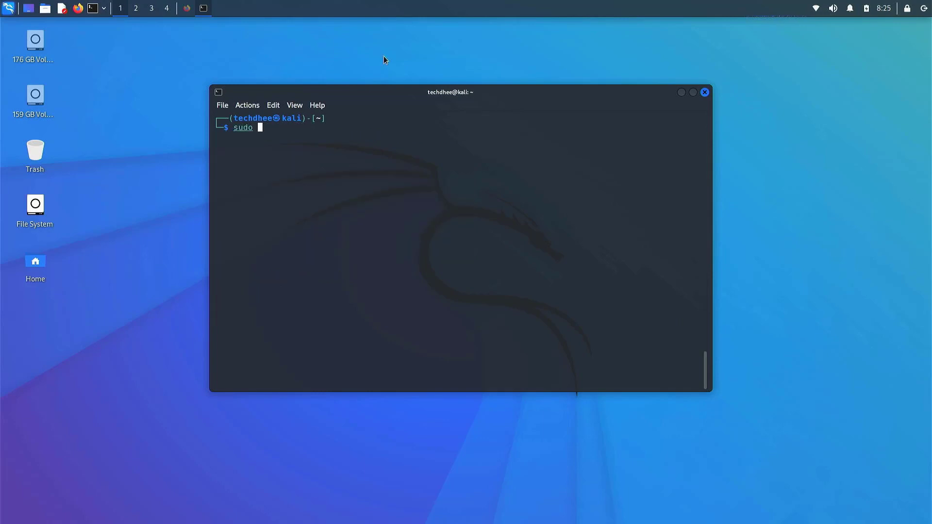
{"action": "type", "text": "nano"}
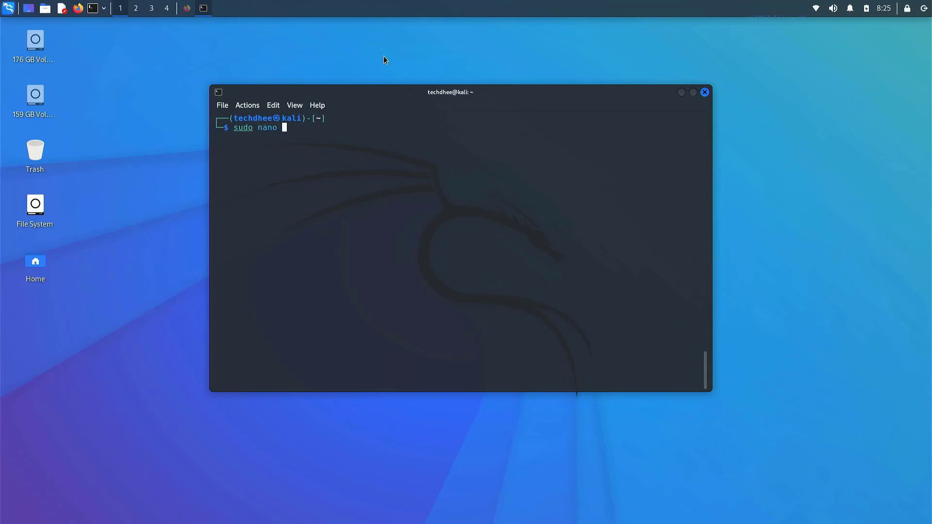
{"action": "type", "text": "/etc"}
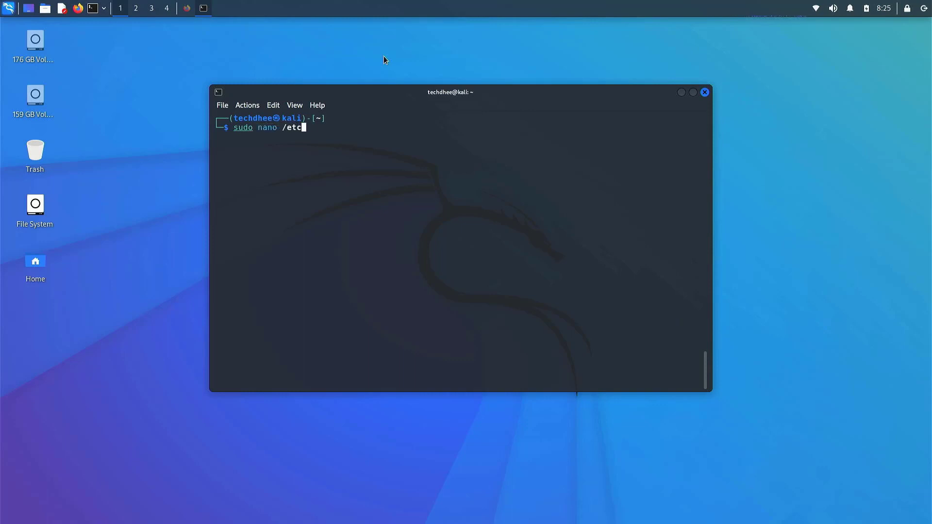
{"action": "type", "text": "/reso"}
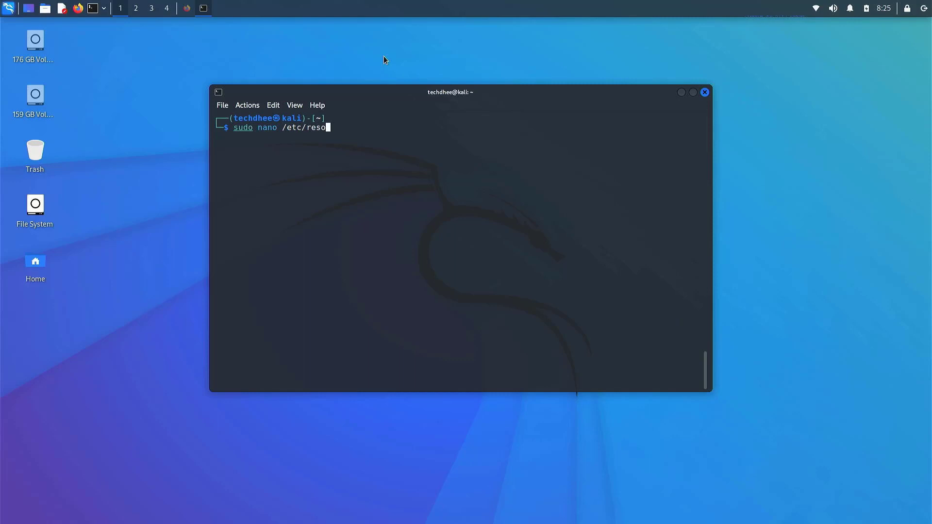
{"action": "type", "text": "lv"}
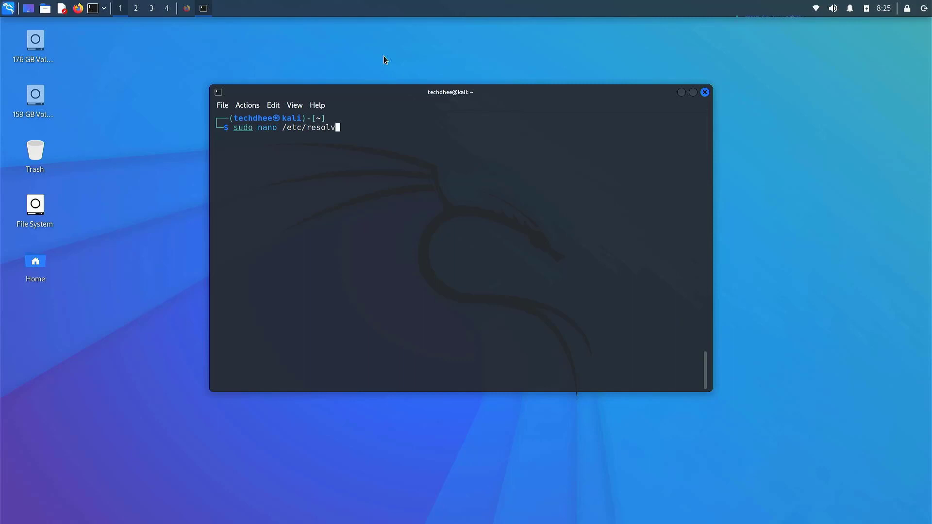
{"action": "type", "text": ".c"}
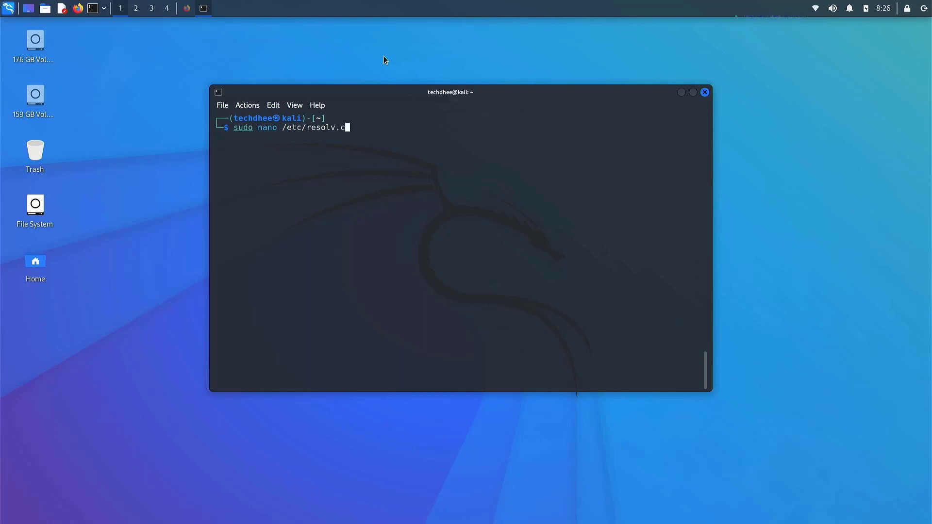
{"action": "type", "text": "onf"}
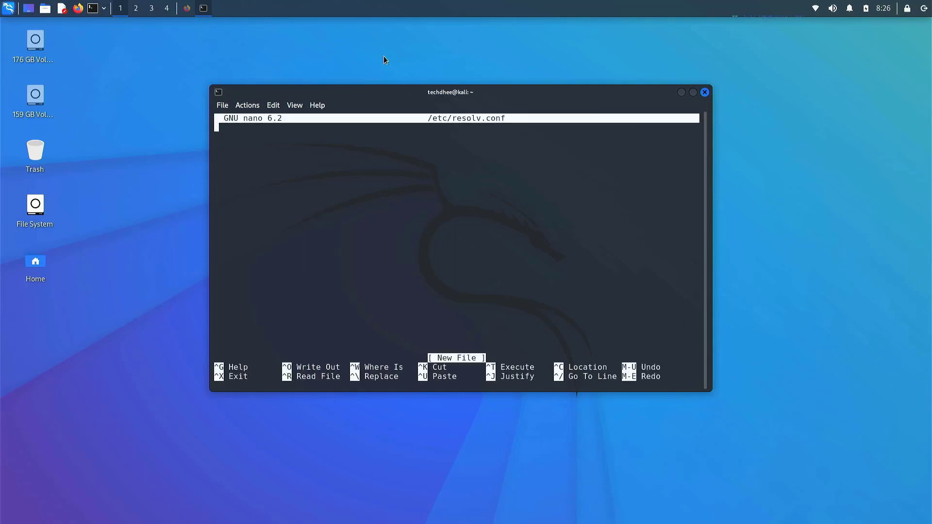
Write the line nameserver 8.8.8.8 into /etc/resolv.conf, save it and exit nano.
{"action": "type", "text": "nam"}
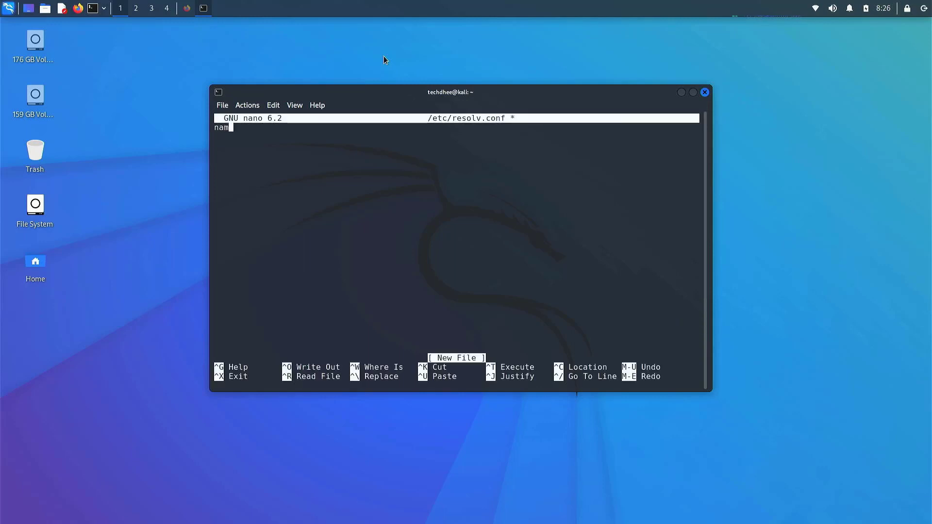
{"action": "type", "text": "eserv"}
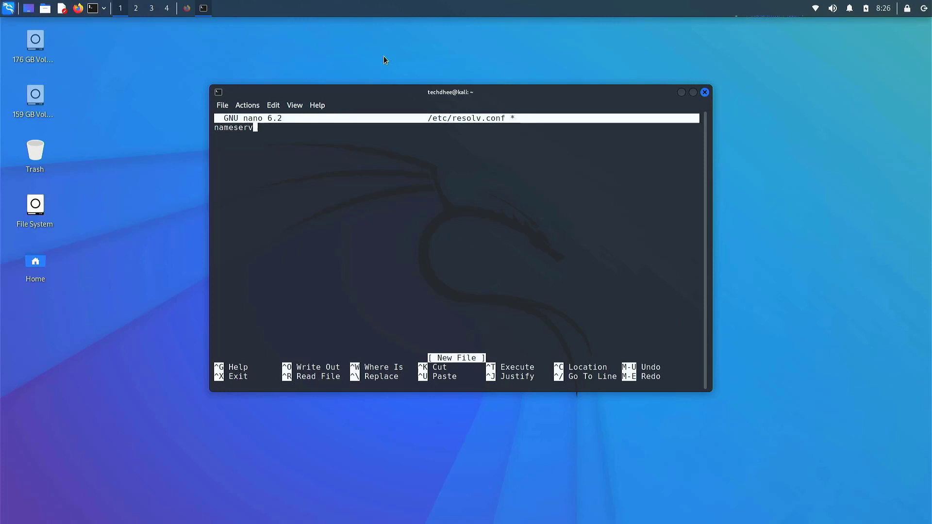
{"action": "type", "text": "er"}
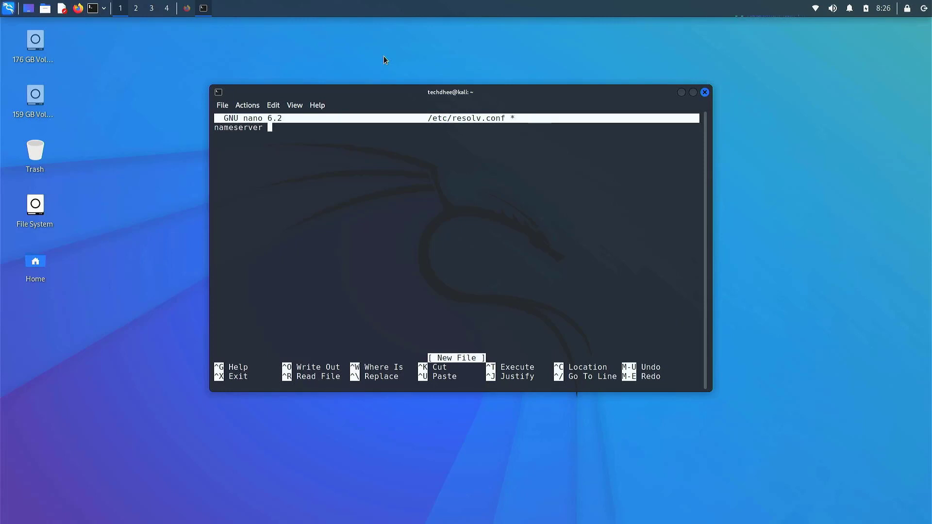
{"action": "type", "text": "8.8.8"}
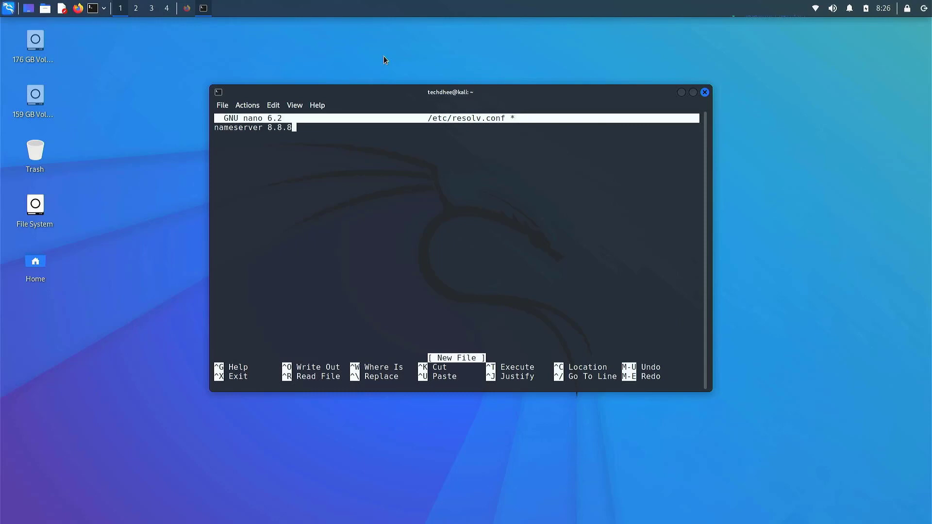
{"action": "type", "text": ".8"}
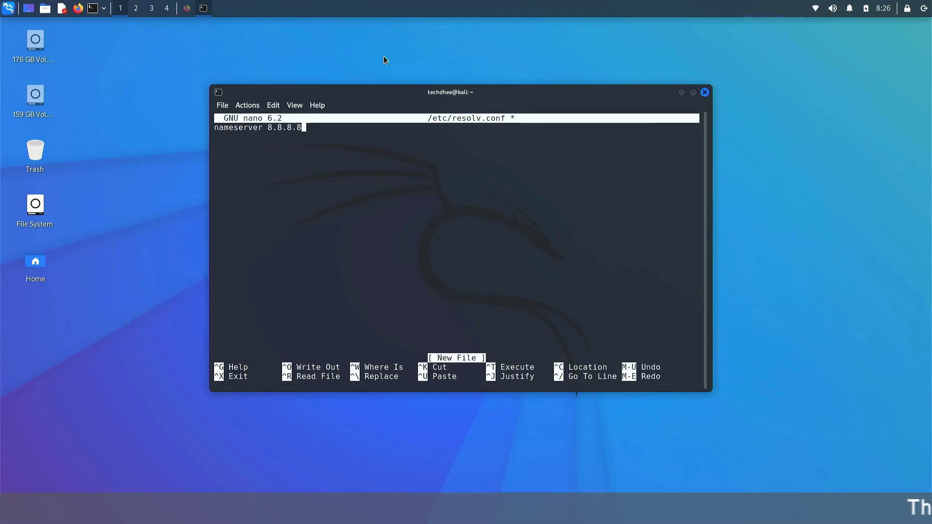
{"action": "key", "text": "ctrl+o"}
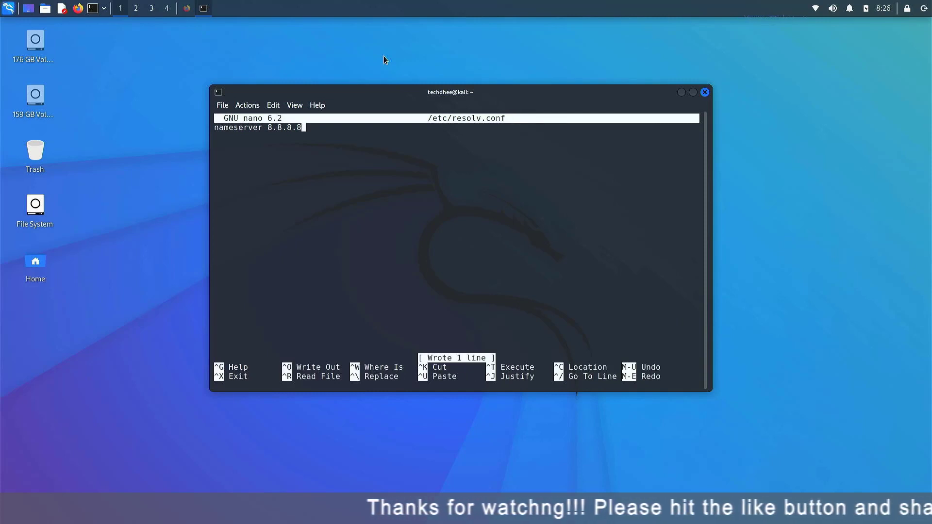
{"action": "key", "text": "ctrl+x"}
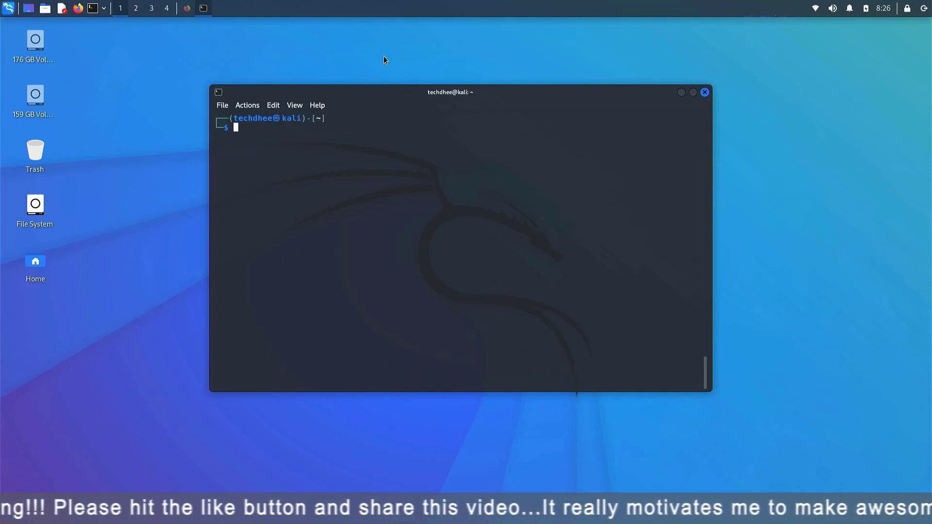
Ping google.com again, confirm it now resolves and replies, then stop the ping.
{"action": "type", "text": "ping google.com"}
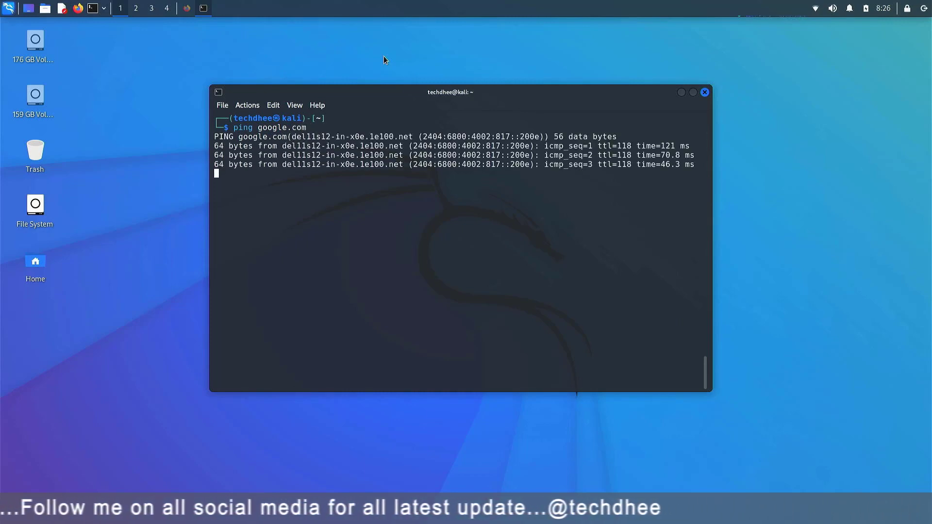
{"action": "key", "text": "ctrl+z"}
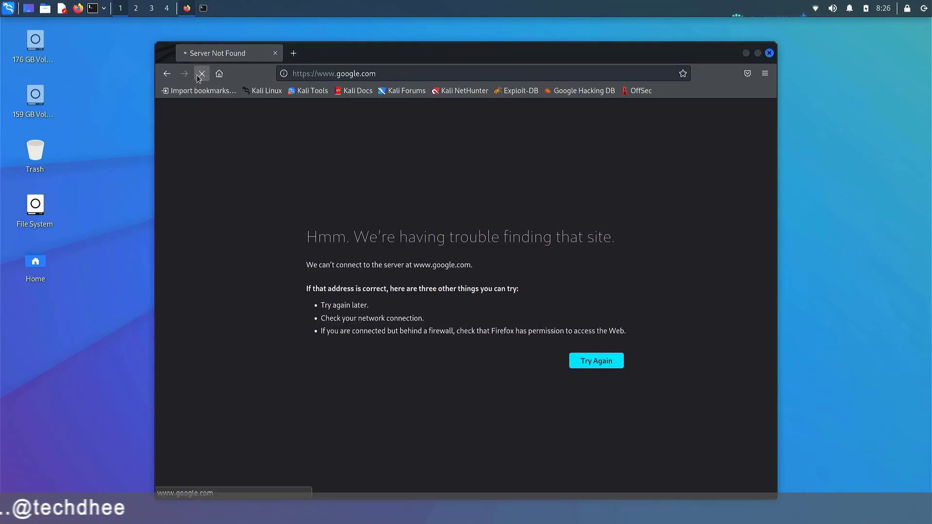
{"action": "left_click", "coordinate": [595, 361]}
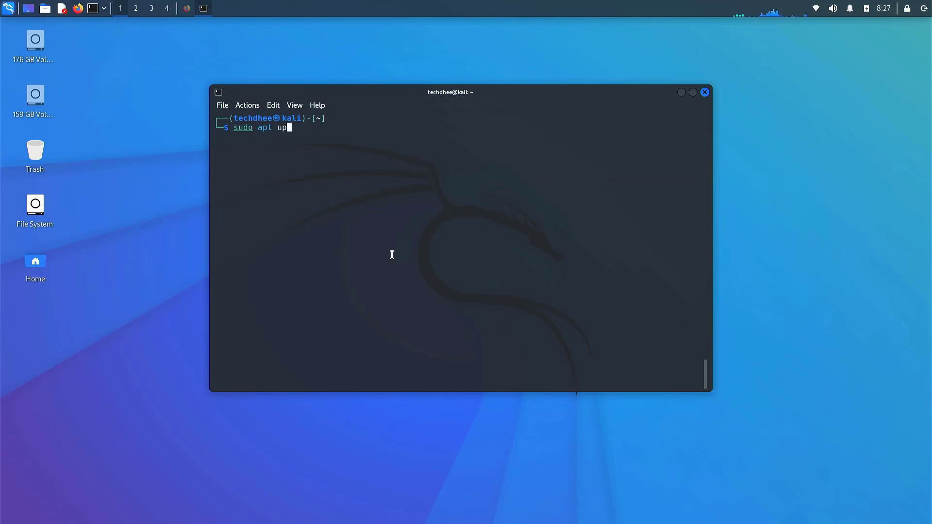
Run sudo apt update, sudo apt full-upgrade -y, then reboot with init 6.
{"action": "type", "text": "date"}
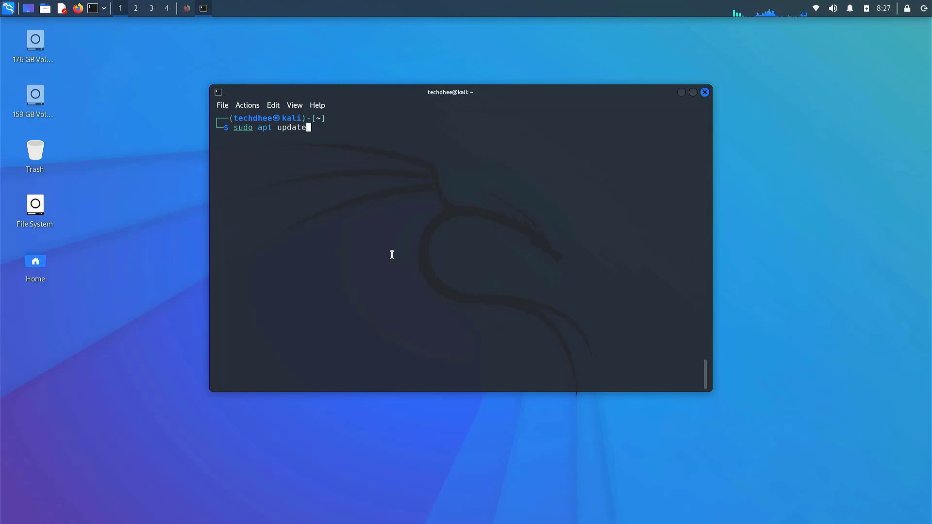
{"action": "key", "text": "Return"}
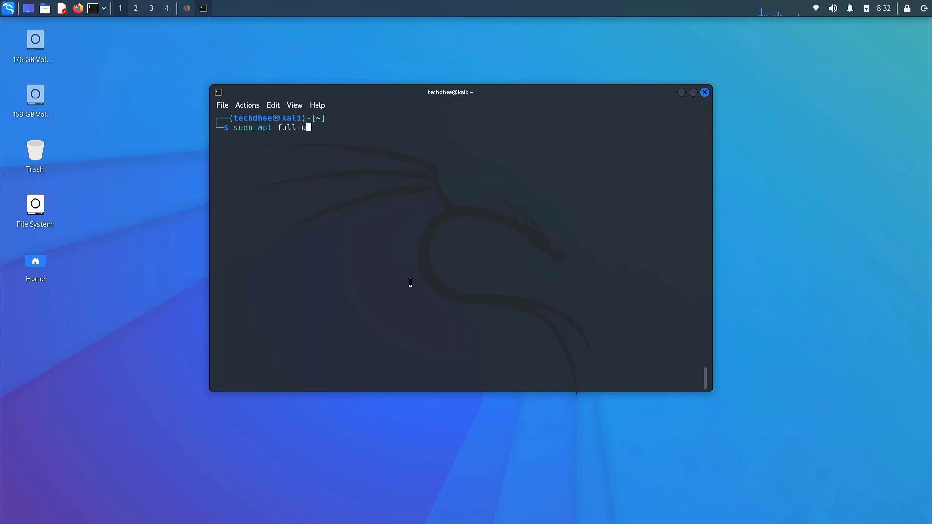
{"action": "type", "text": "pgrade -y"}
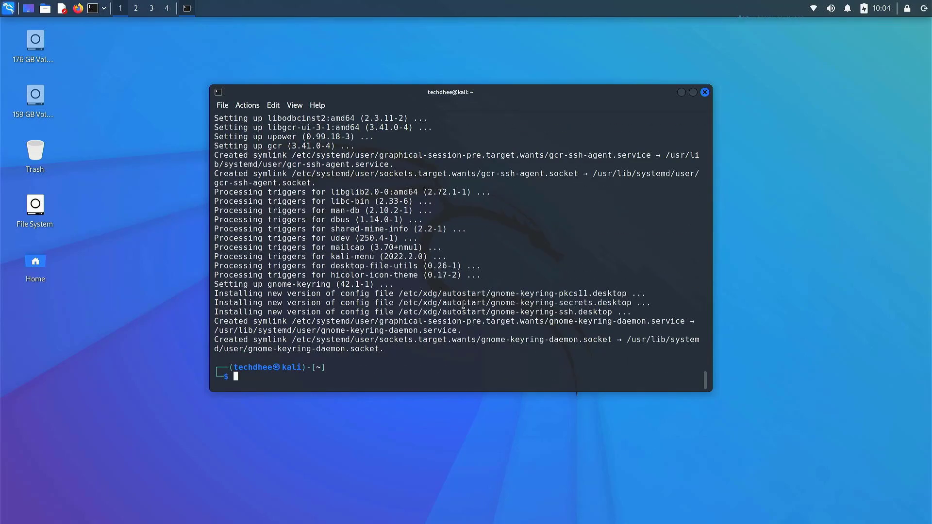
{"action": "type", "text": "init"}
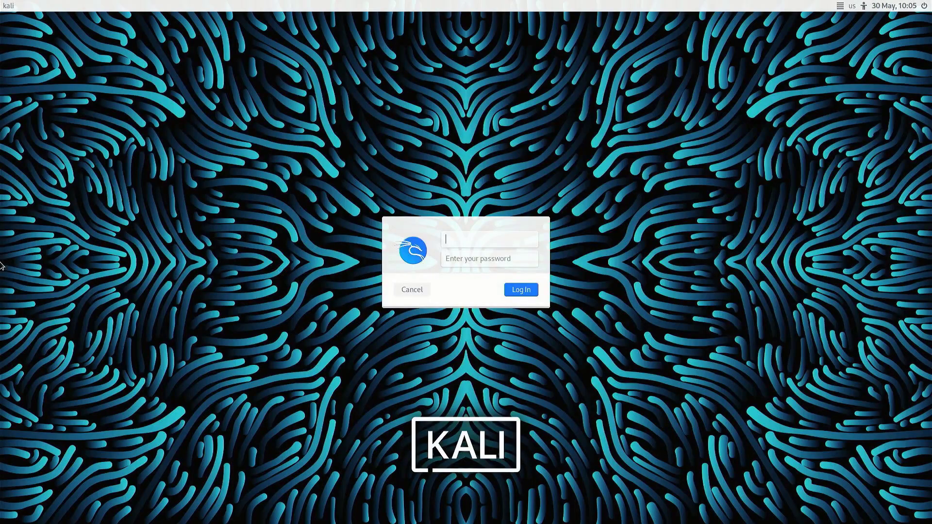
Log in as techdhee with the password to reach the Kali desktop.
{"action": "type", "text": "techdhee"}
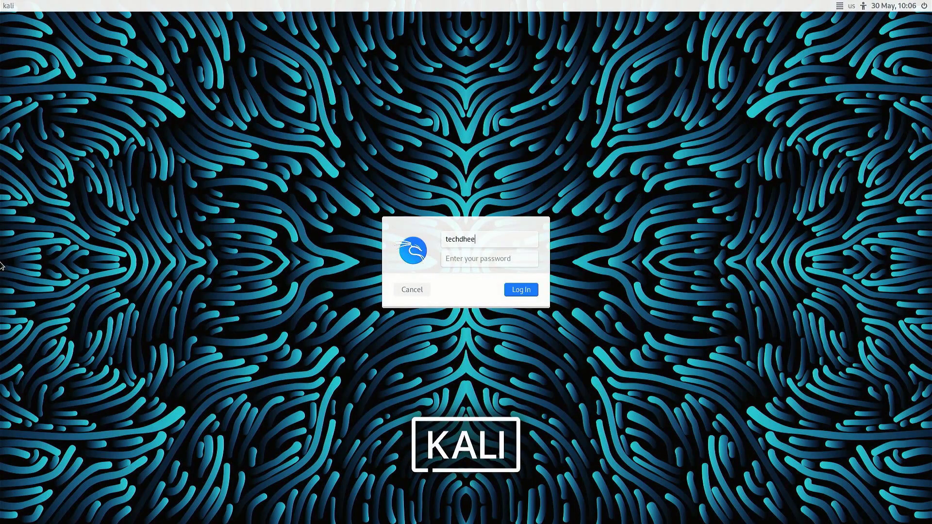
{"action": "type", "text": "password"}
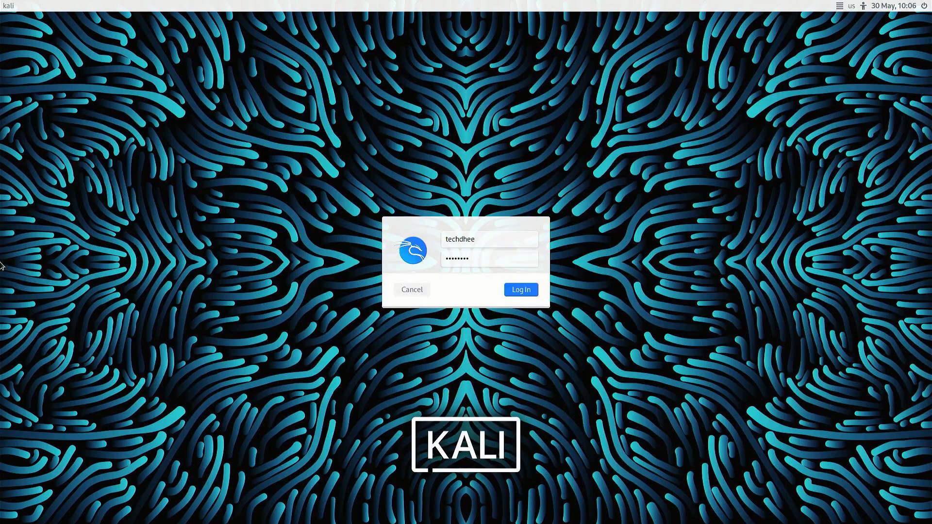
{"action": "left_click", "coordinate": [520, 289]}
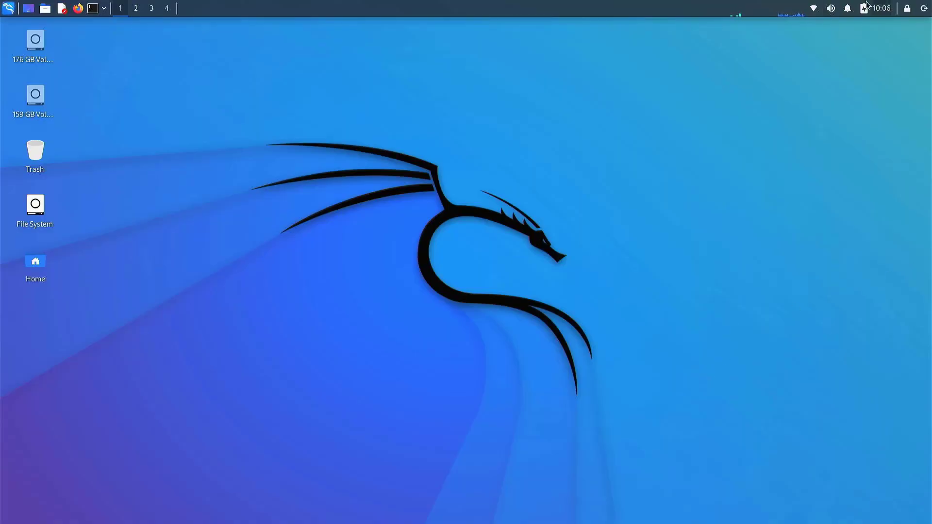
Load youtube.com/techdhee in Firefox to confirm internet works, then close the browser.
{"action": "left_click", "coordinate": [814, 8]}
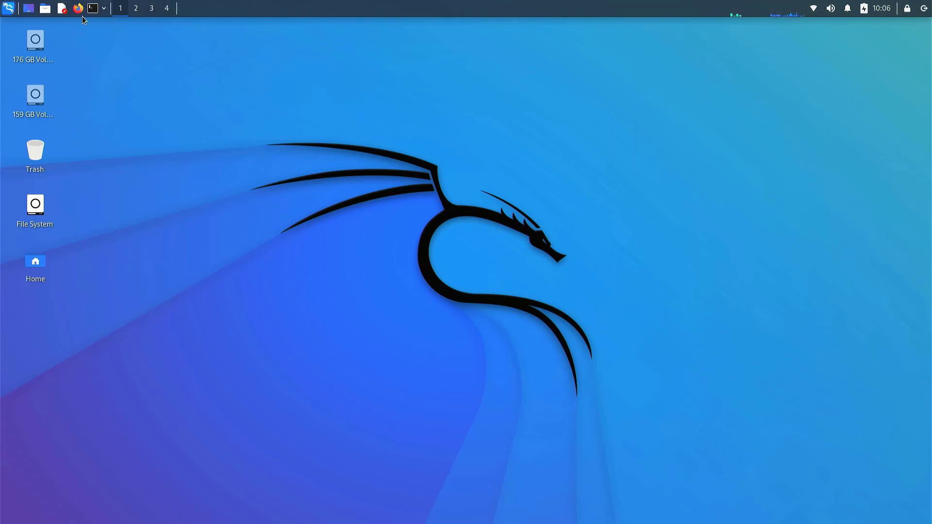
{"action": "left_click", "coordinate": [78, 8]}
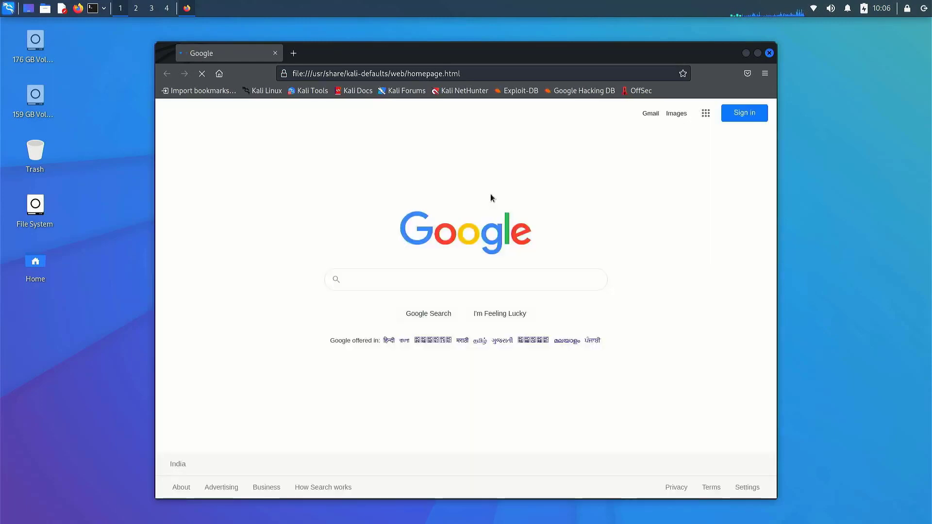
{"action": "left_click", "coordinate": [374, 72]}
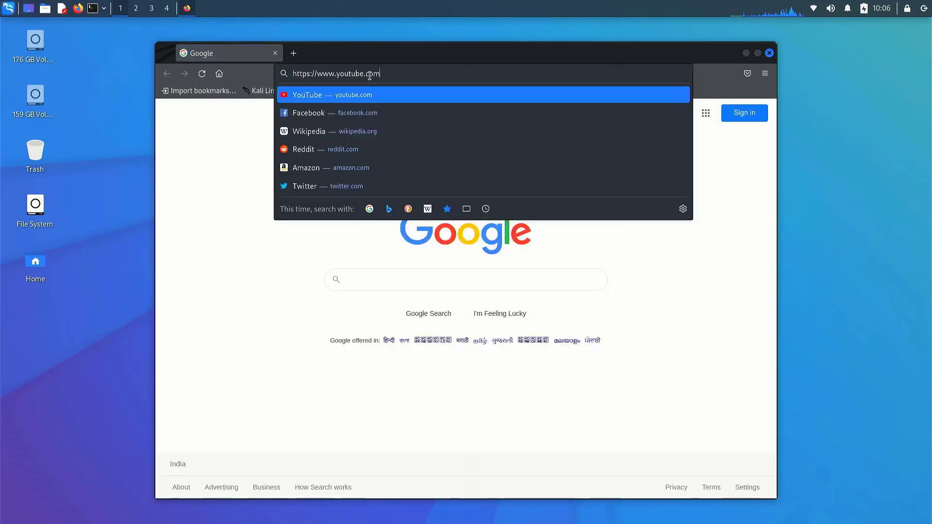
{"action": "type", "text": "\\techdhee"}
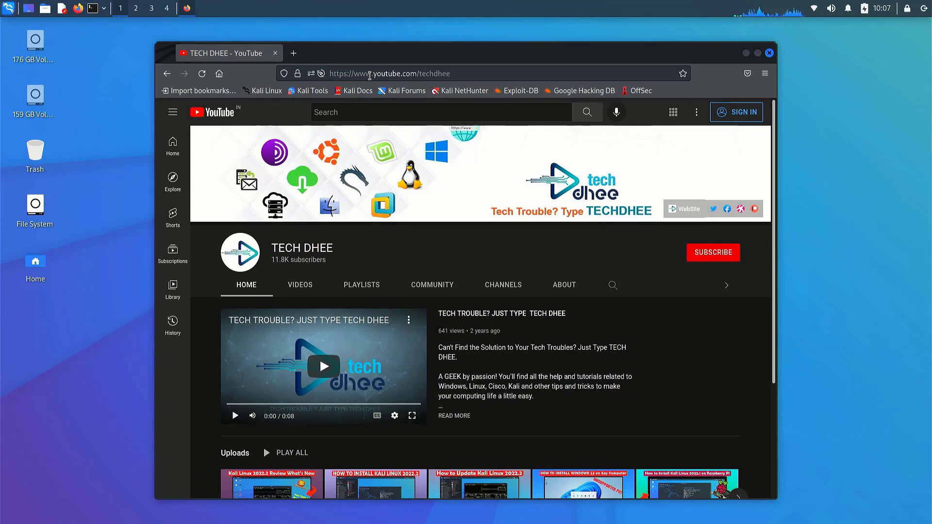
{"action": "scroll", "scroll_direction": "down", "scroll_amount": 3}
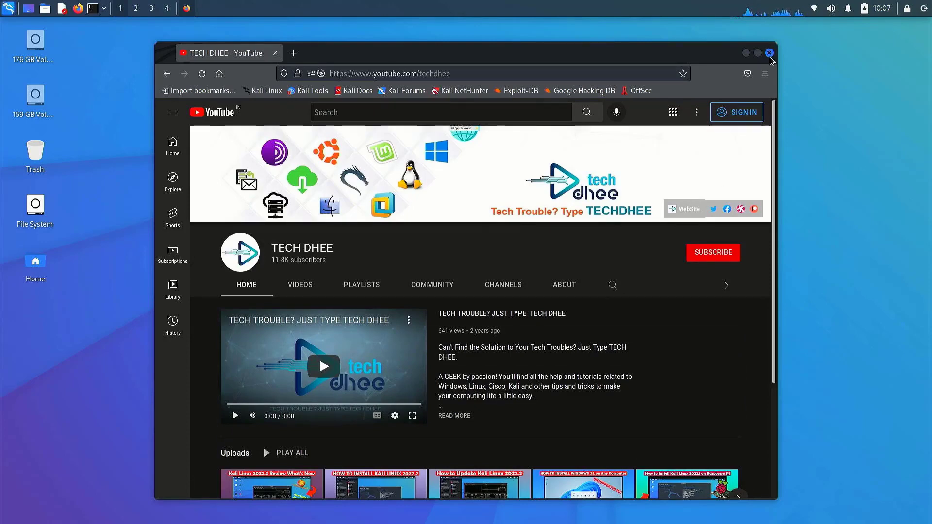
{"action": "left_click", "coordinate": [769, 53]}
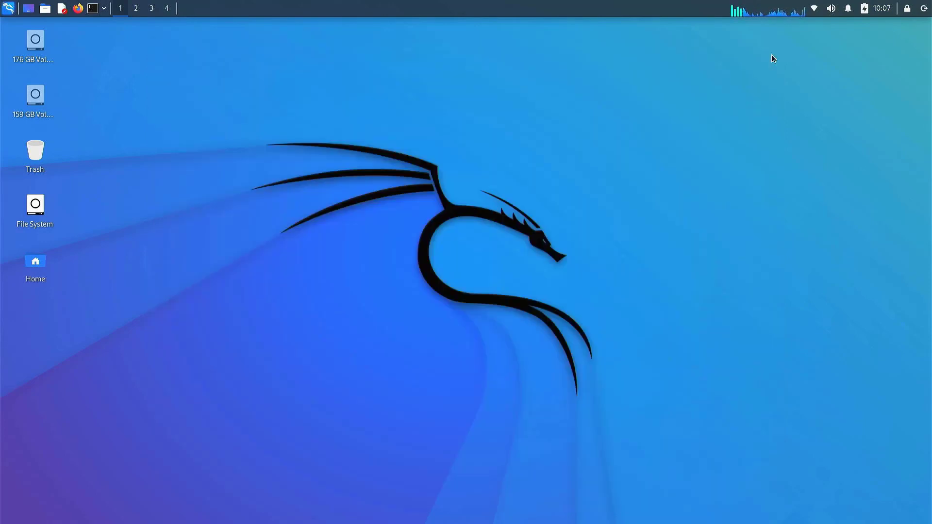